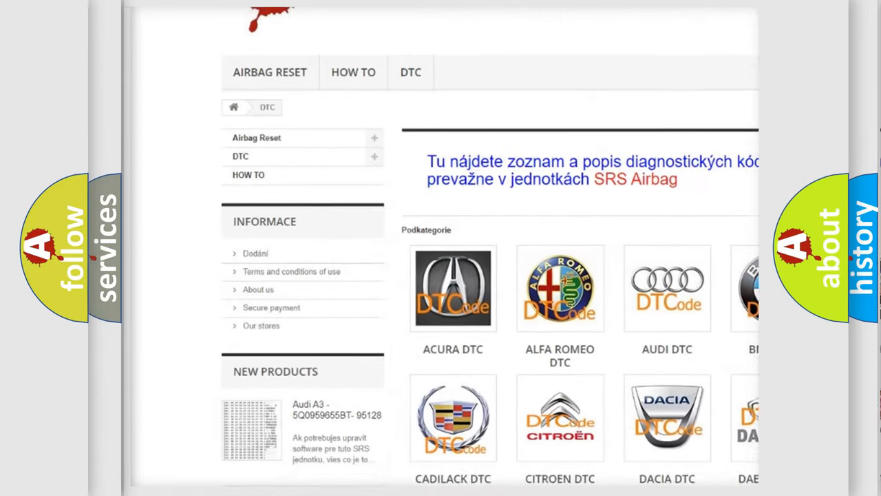
{"action": "scroll", "scroll_direction": "down", "scroll_amount": 3}
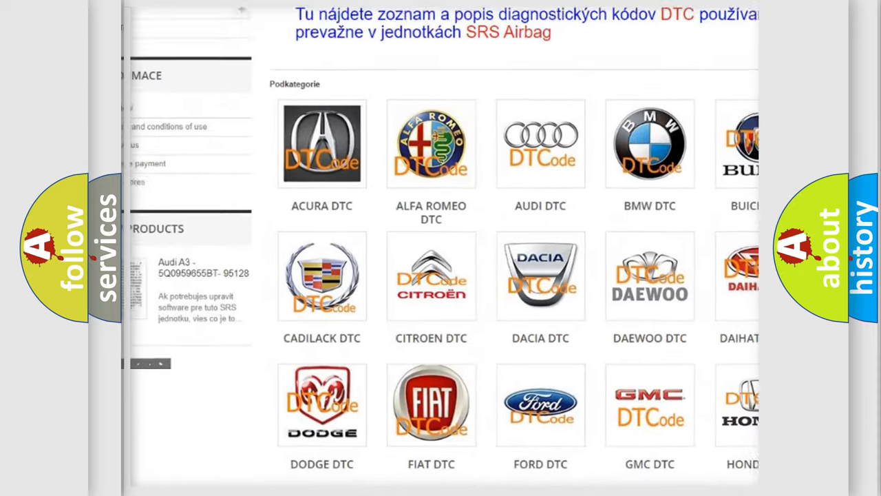
{"action": "scroll", "scroll_direction": "down", "scroll_amount": 3}
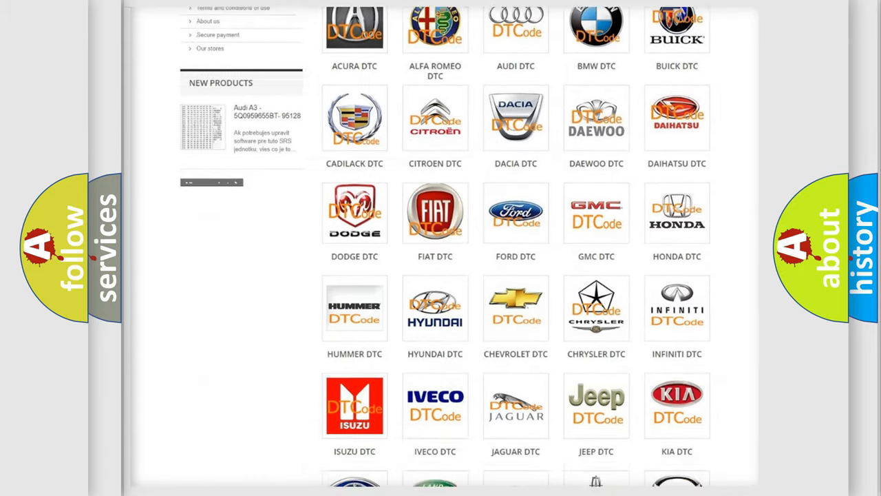
{"action": "scroll", "scroll_direction": "down", "scroll_amount": 3}
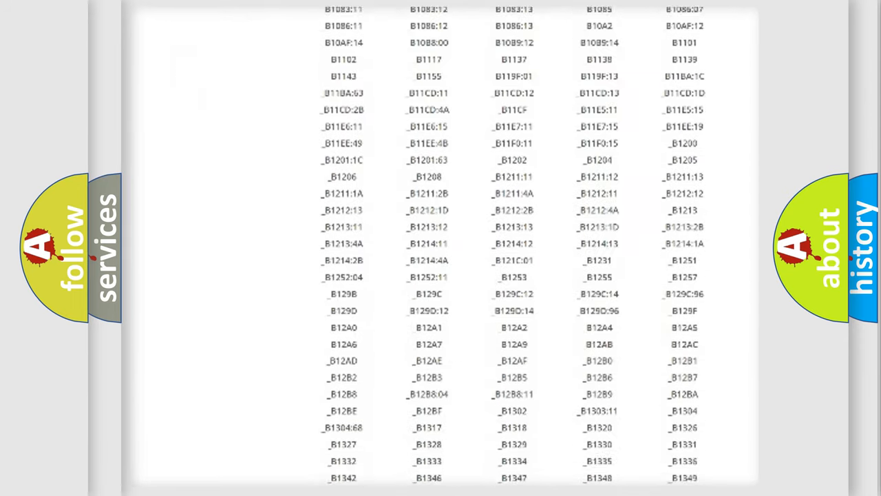
{"action": "scroll", "scroll_direction": "down", "scroll_amount": 3}
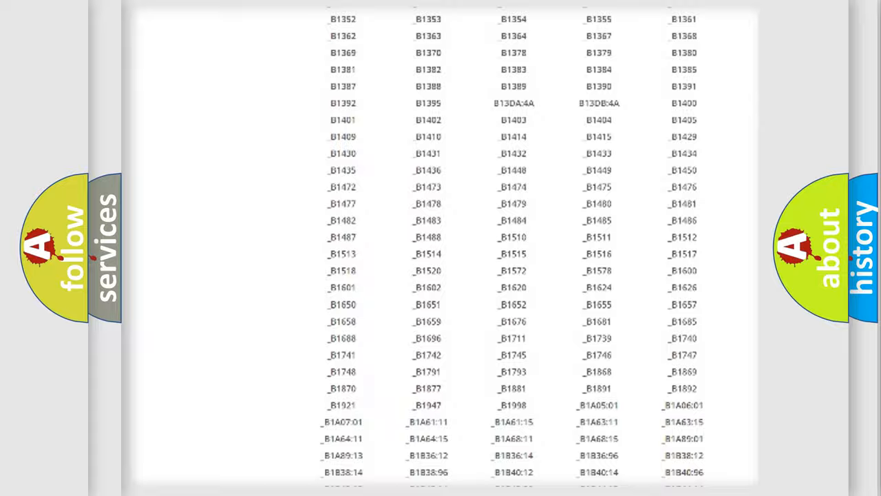
{"action": "scroll", "scroll_direction": "up", "scroll_amount": 3}
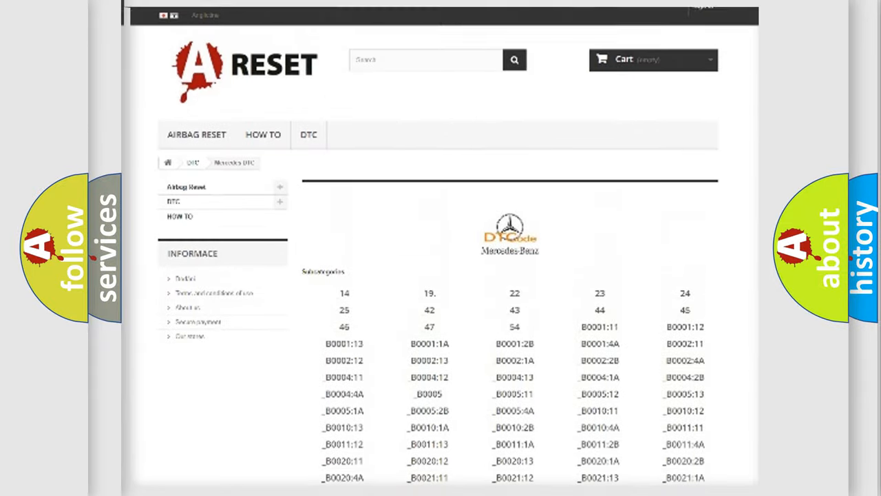